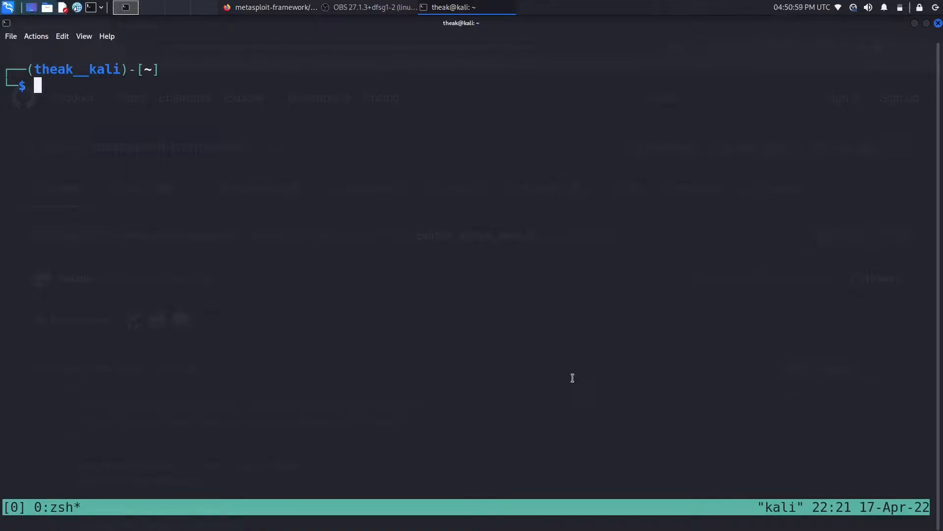
Step: Enter msfconsole -q, view zabbix_script_exec.rb on GitHub, and return to the split terminal
{"action": "type", "text": "msfconsole -q"}
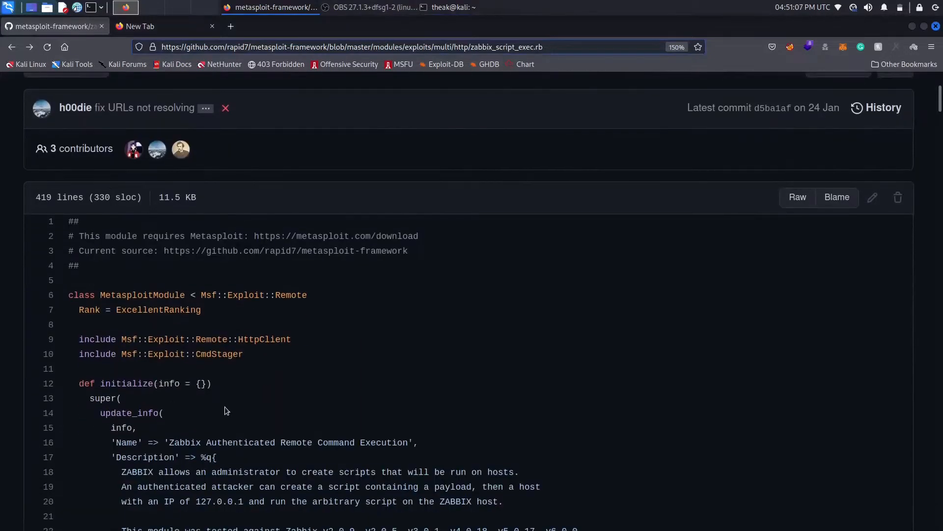
{"action": "scroll", "scroll_direction": "up", "scroll_amount": 3}
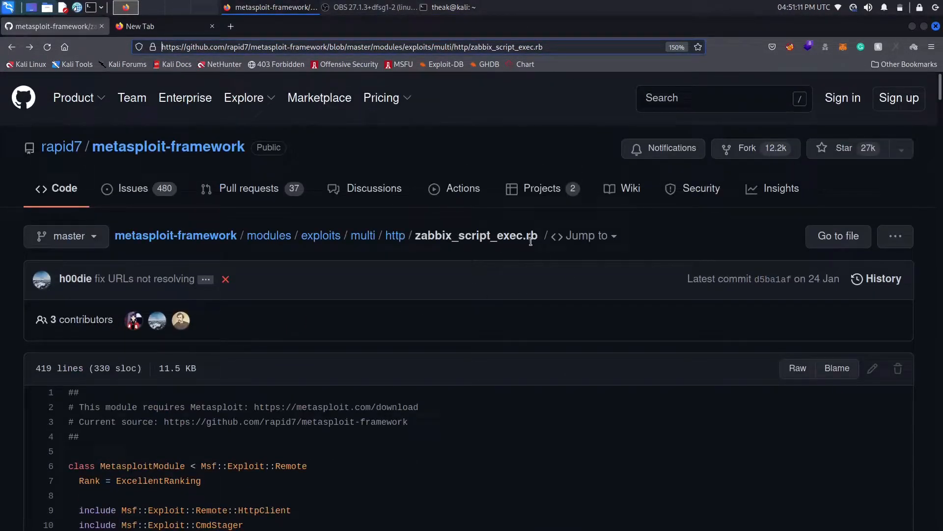
{"action": "left_click", "coordinate": [448, 7]}
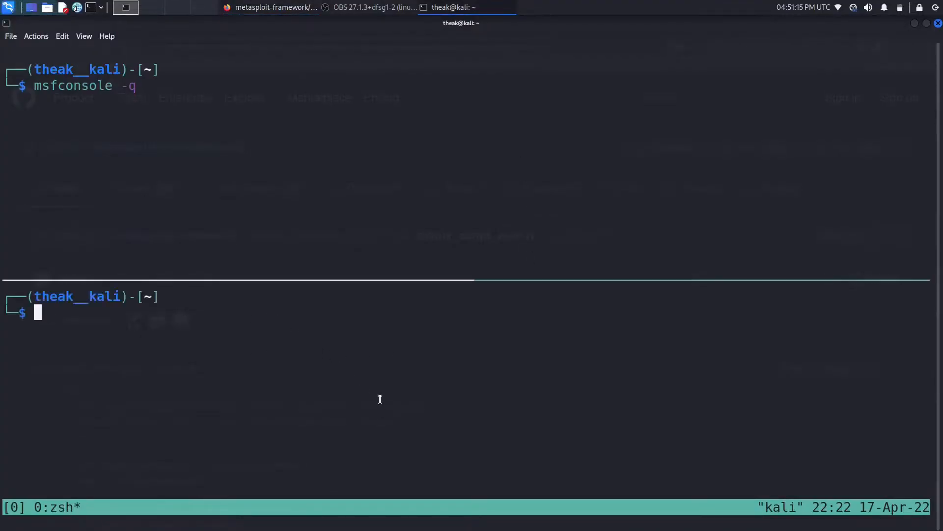
Step: Move the lower pane into /usr/share/metasploit-framework/modules/exploits/multi/http and confirm with pwd
{"action": "type", "text": "cd /usr/share/metasploit-framework/modules/exploits/multi/http"}
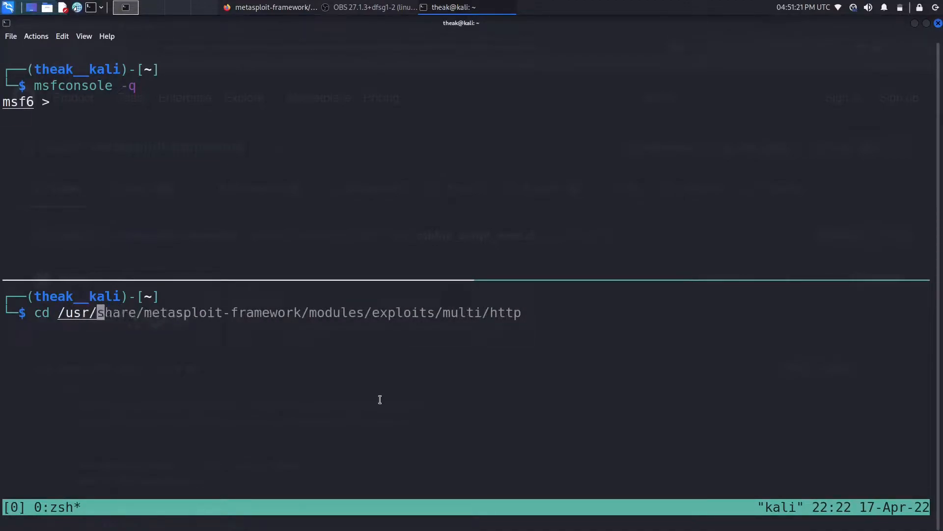
{"action": "key", "text": "Return"}
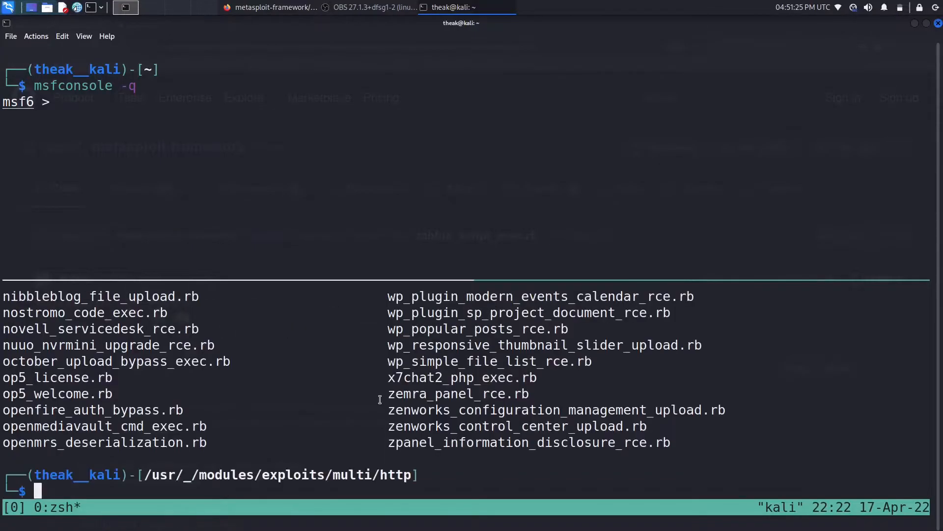
{"action": "type", "text": "pwd"}
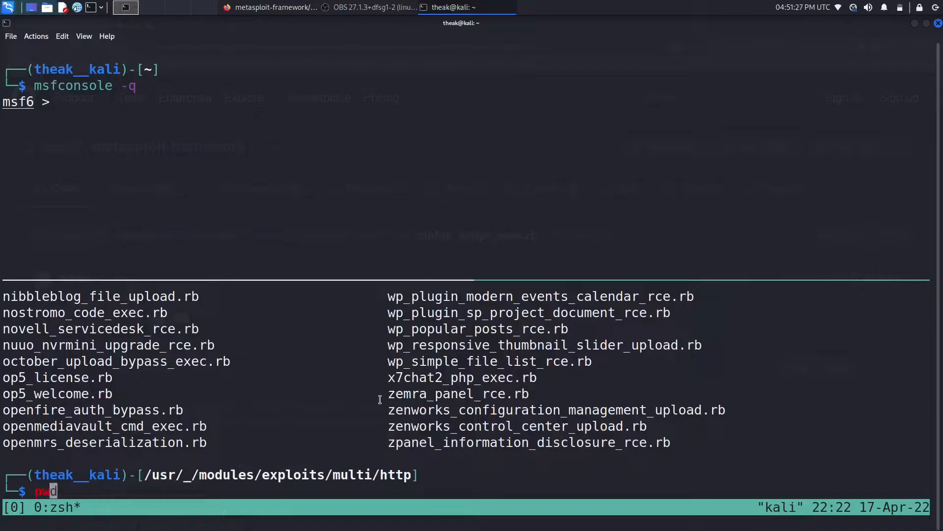
{"action": "key", "text": "Return"}
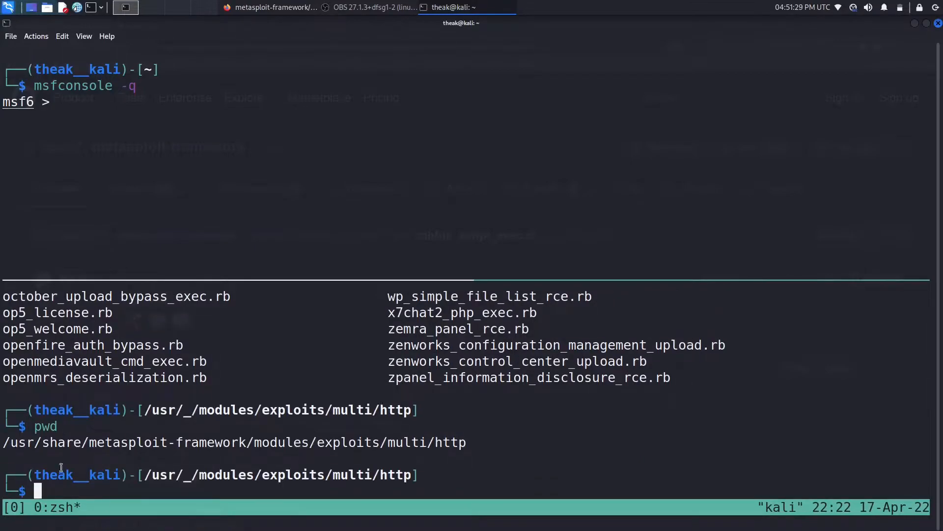
{"action": "double_click", "coordinate": [128, 442]}
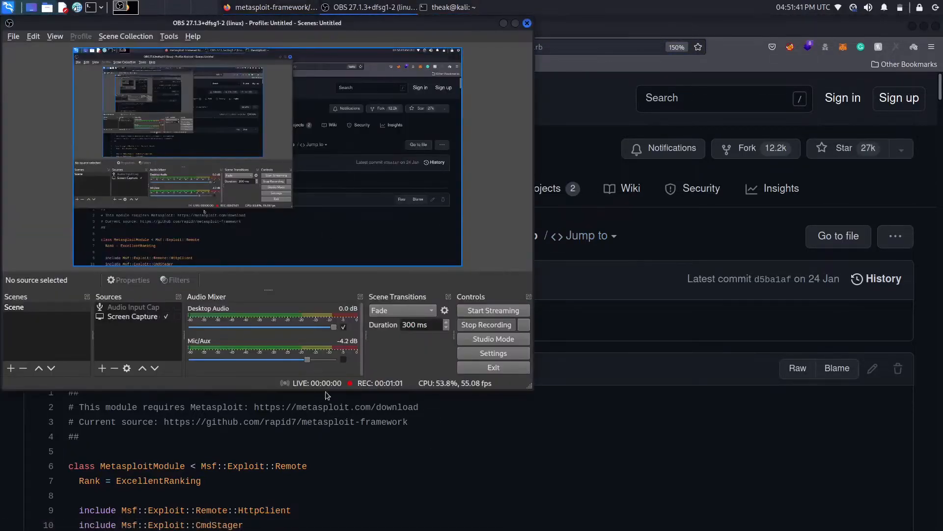
{"action": "left_click", "coordinate": [448, 7]}
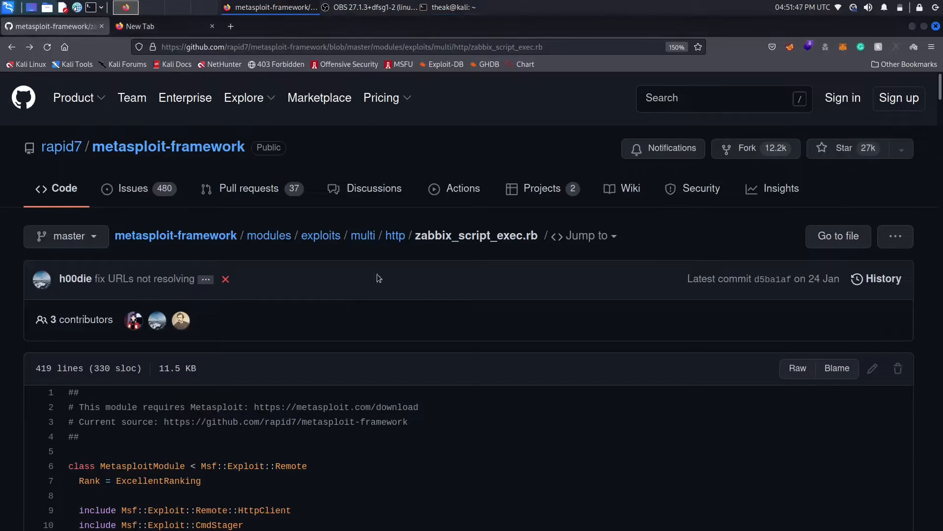
{"action": "mouse_move", "coordinate": [414, 240]}
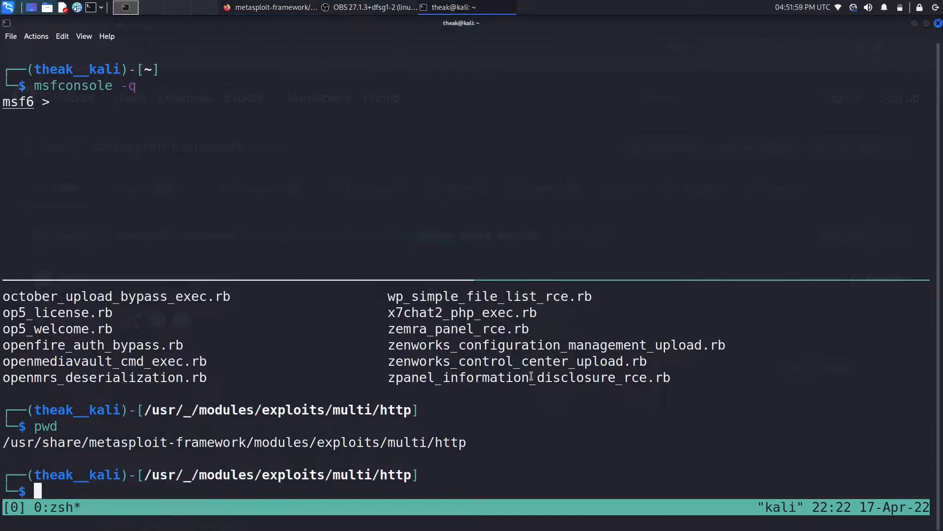
Step: Search msfconsole for zabbix modules, listing five matches without zabbix_script_exec
{"action": "type", "text": "sear"}
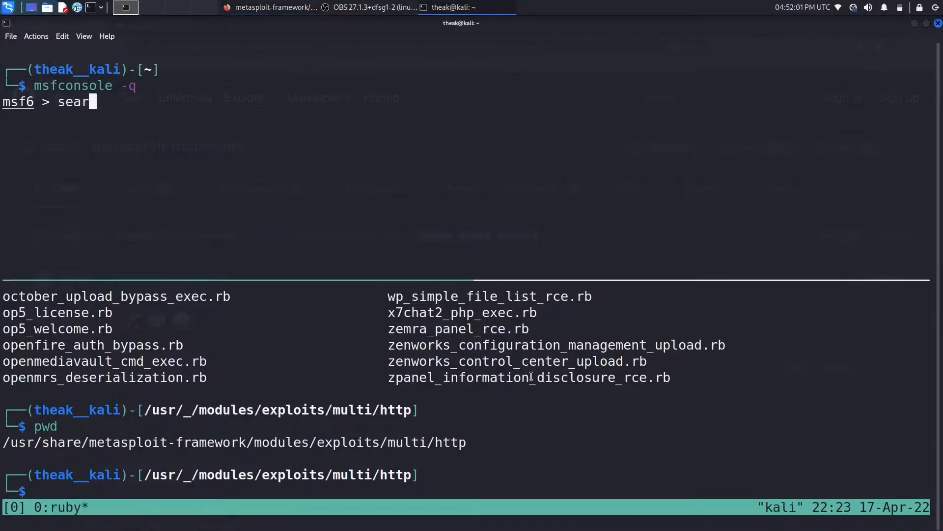
{"action": "type", "text": "ch zabbix"}
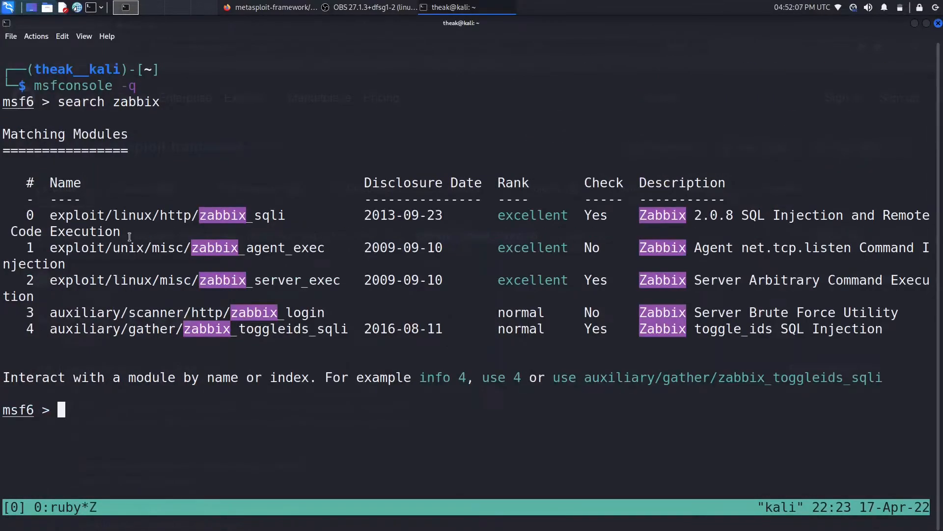
{"action": "mouse_move", "coordinate": [258, 219]}
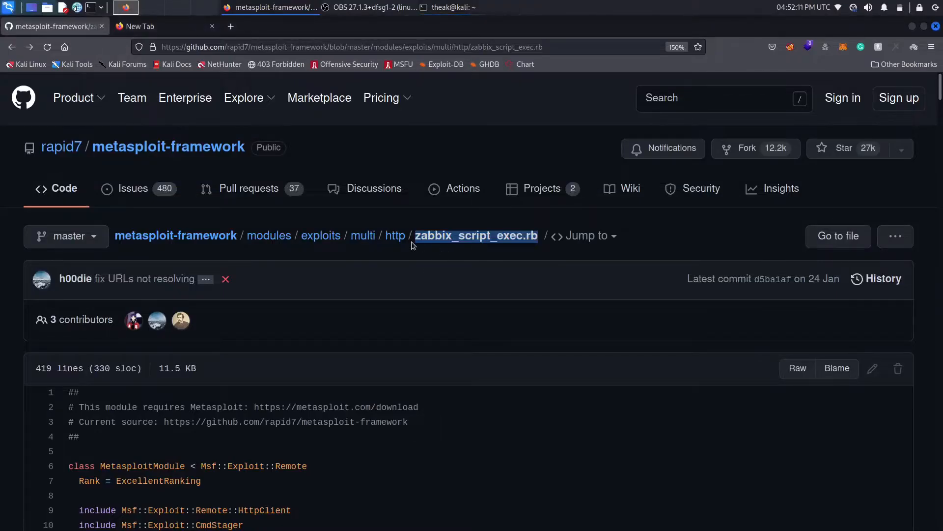
{"action": "mouse_move", "coordinate": [433, 5]}
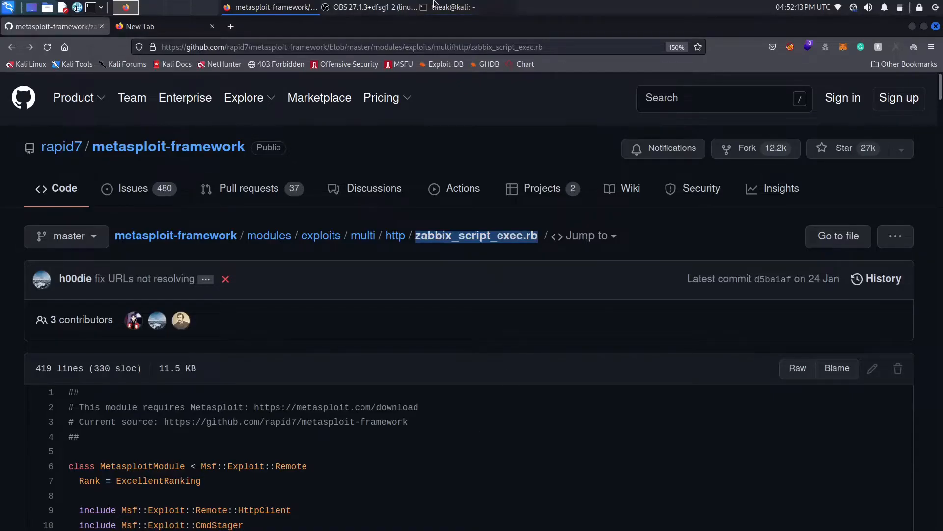
Step: View the raw zabbix_script_exec.rb file on GitHub to get its download address
{"action": "left_click", "coordinate": [448, 7]}
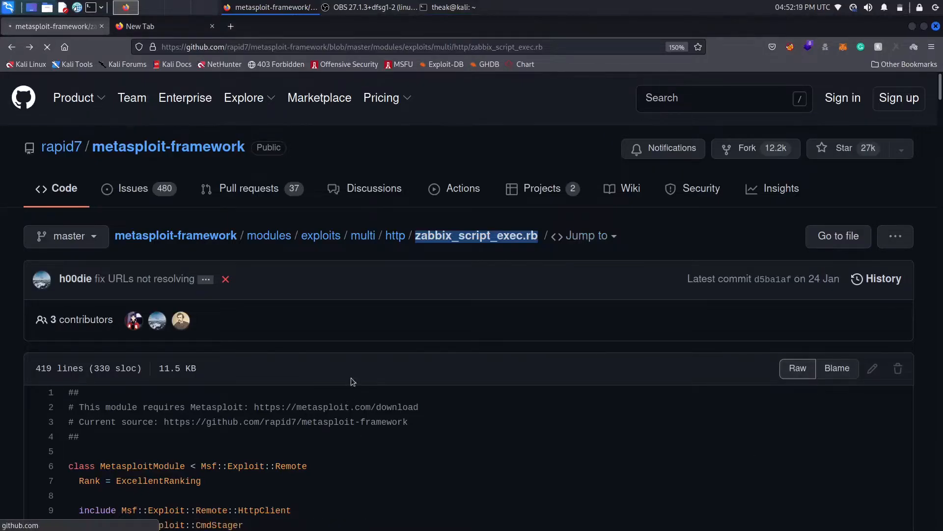
{"action": "left_click", "coordinate": [798, 368]}
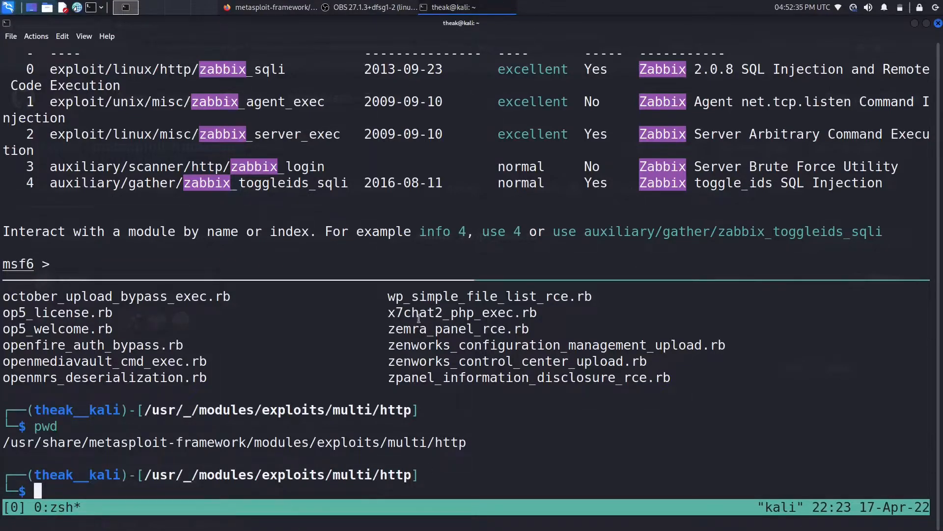
Step: Download zabbix_script_exec.rb into the multi/http folder with sudo wget and spot it in the listing
{"action": "type", "text": "sudo rm zabbix_script_exec.rb"}
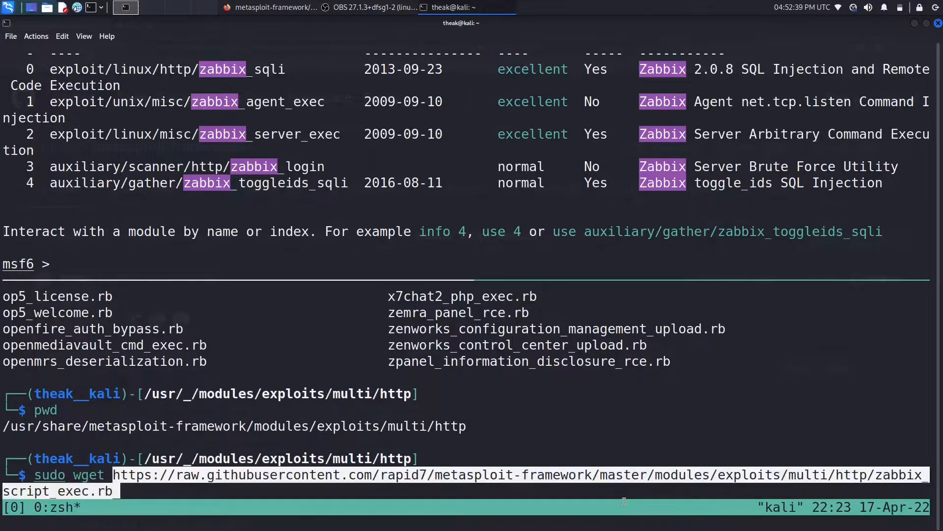
{"action": "key", "text": "Return"}
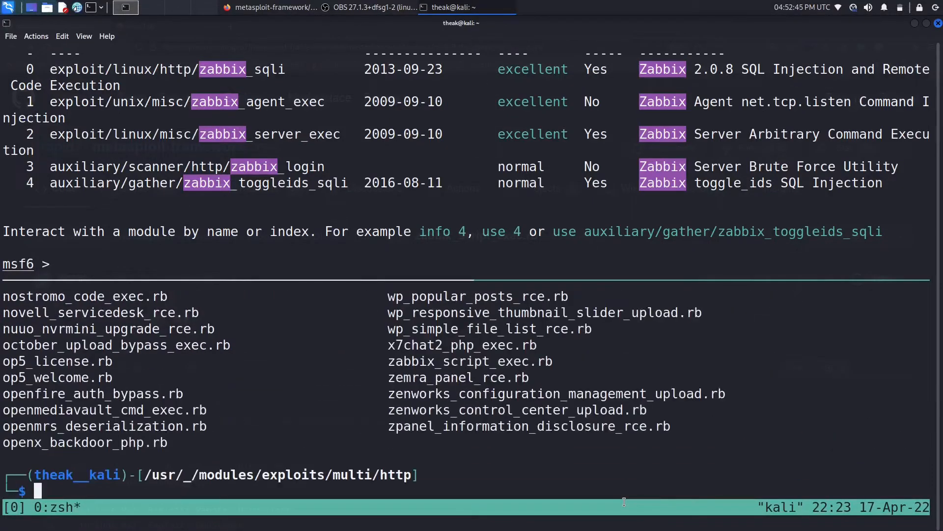
{"action": "double_click", "coordinate": [470, 360]}
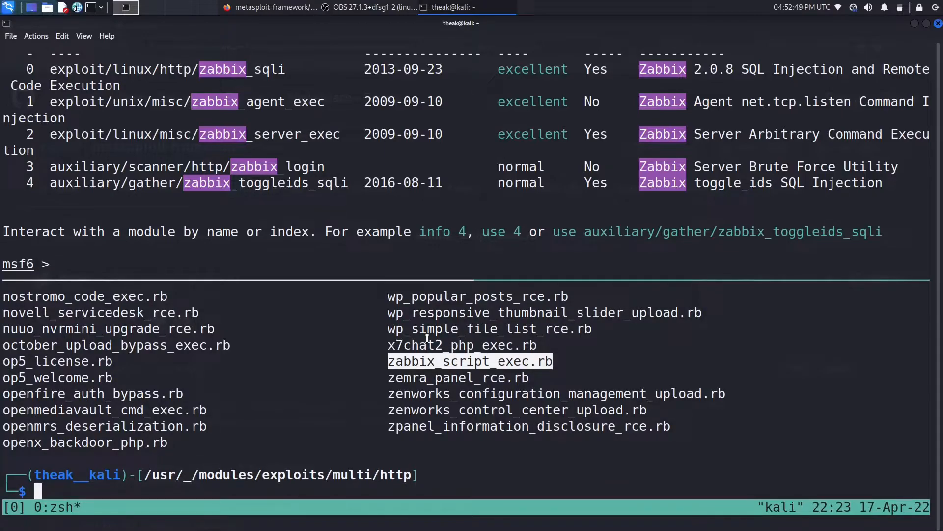
{"action": "type", "text": "msfcons"}
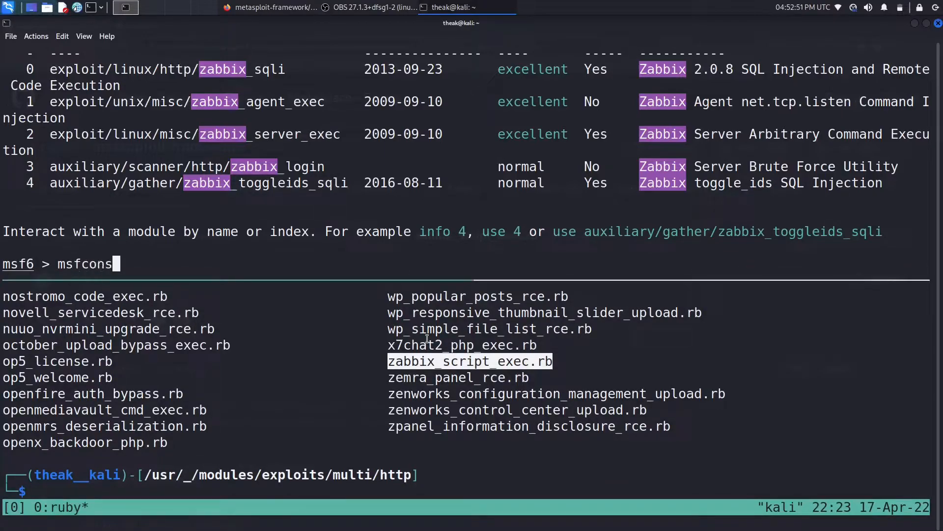
Step: Search msfconsole for zabbix modules again
{"action": "key", "text": "ctrl+u"}
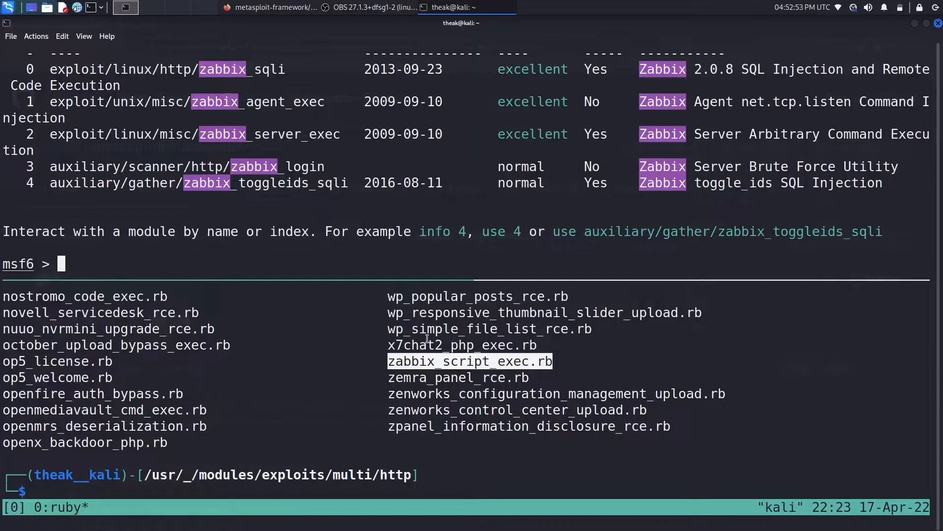
{"action": "type", "text": "search"}
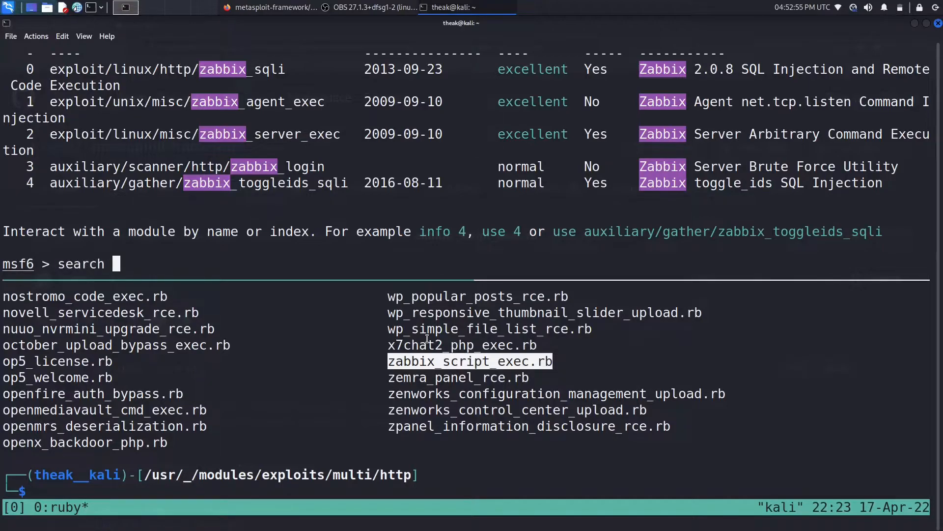
{"action": "type", "text": "zabbix"}
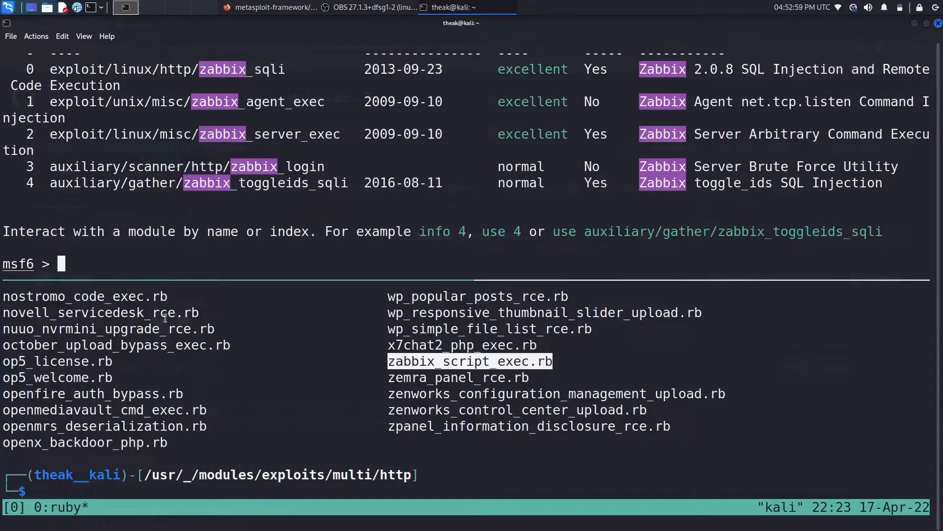
{"action": "mouse_move", "coordinate": [325, 305]}
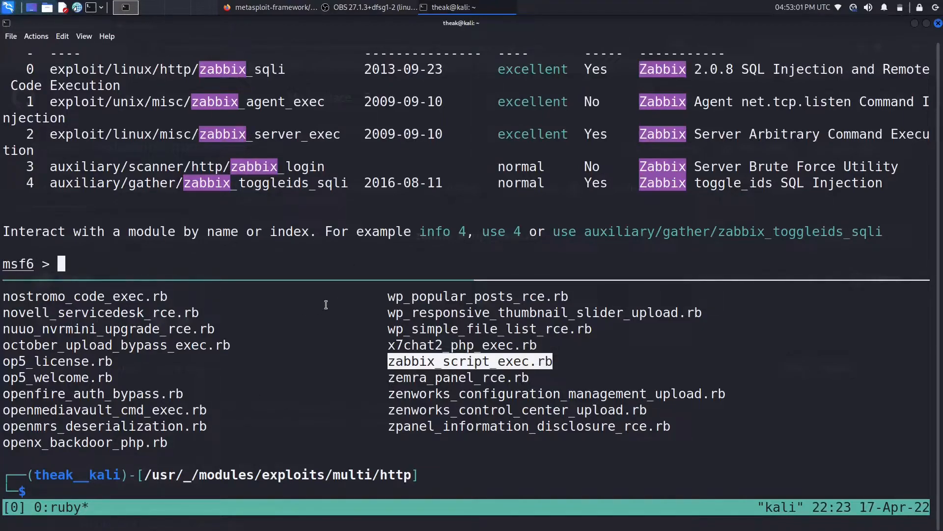
Step: Tab-complete use exploit/multi/http/ to find zabbix_script_exec is not yet offered
{"action": "type", "text": "use e"}
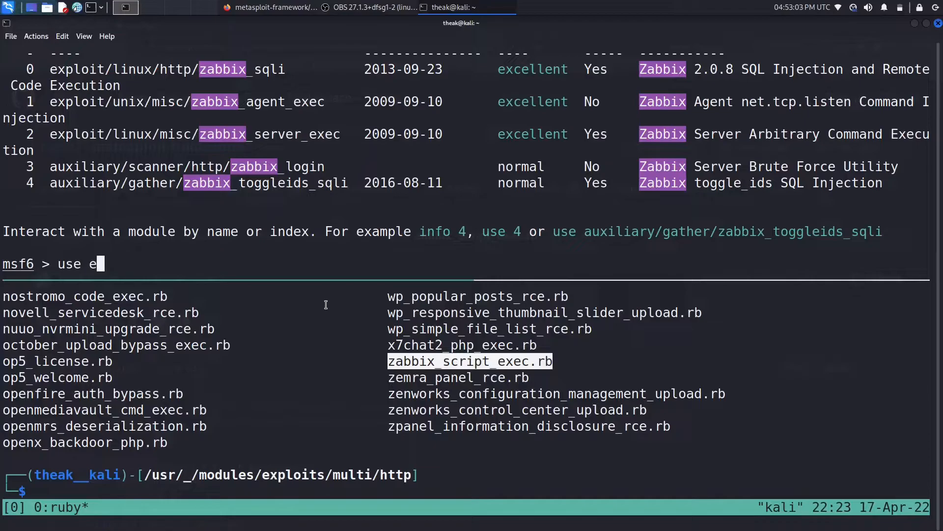
{"action": "type", "text": "xploit/mul"}
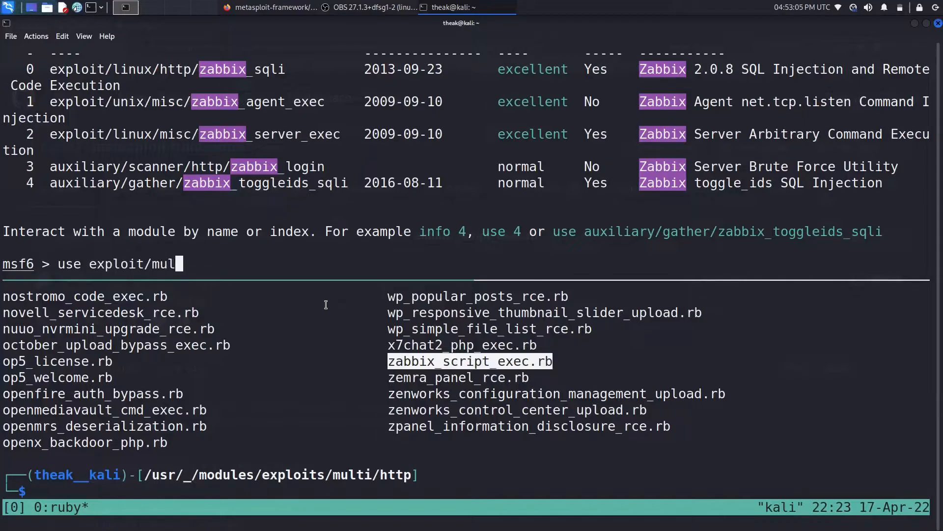
{"action": "type", "text": "ti"}
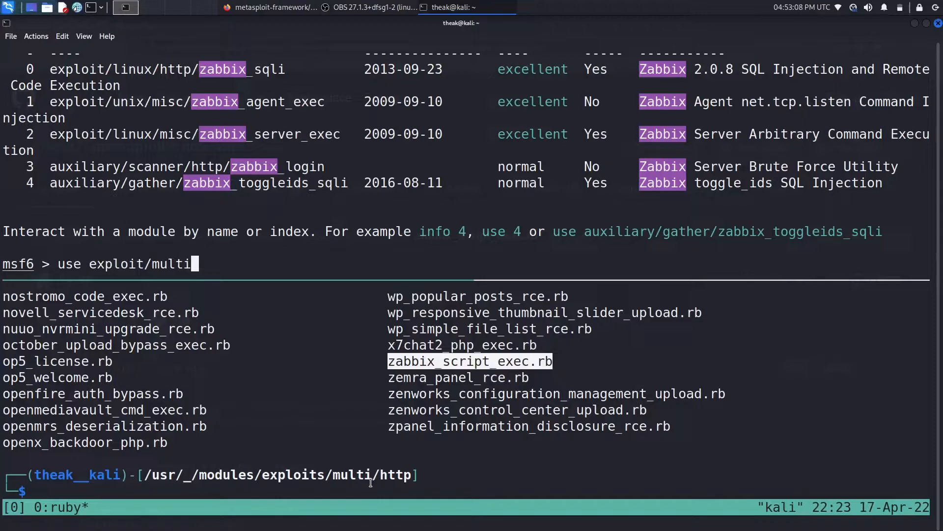
{"action": "type", "text": "/http"}
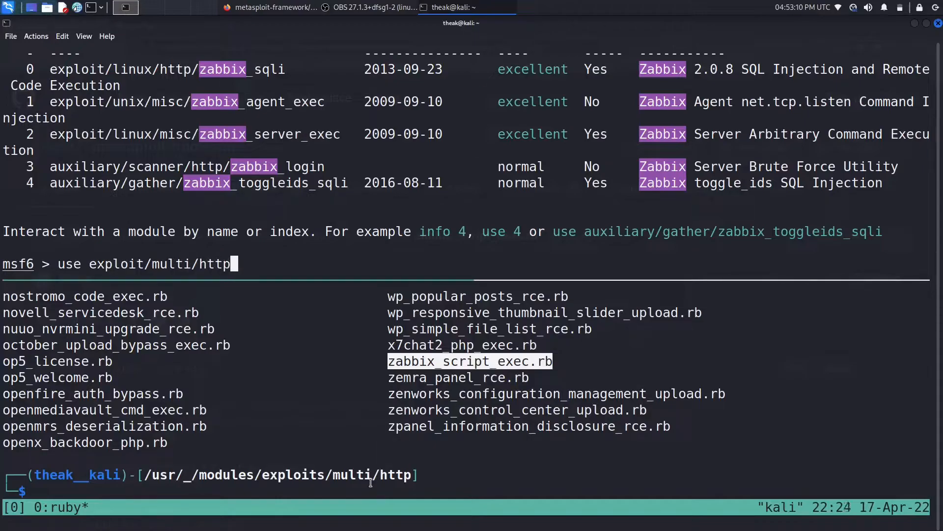
{"action": "type", "text": "/"}
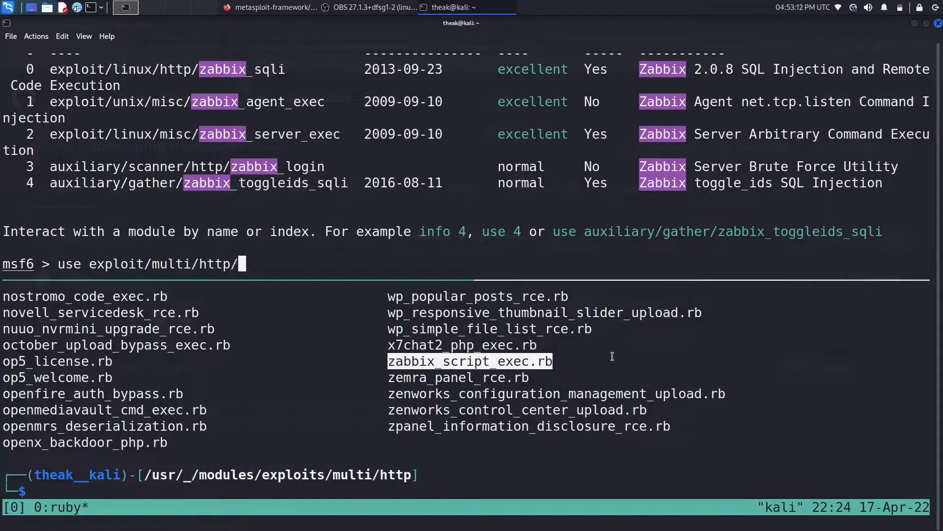
{"action": "key", "text": "Tab"}
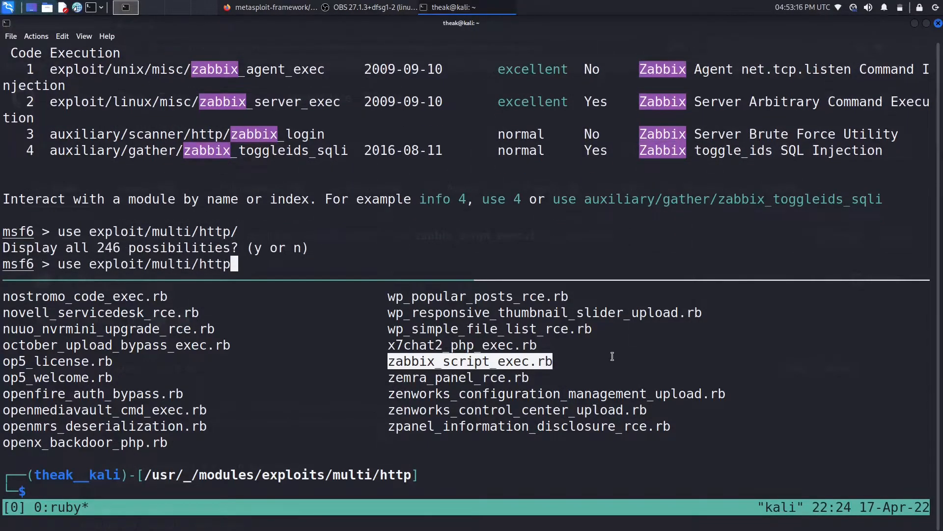
{"action": "type", "text": "z"}
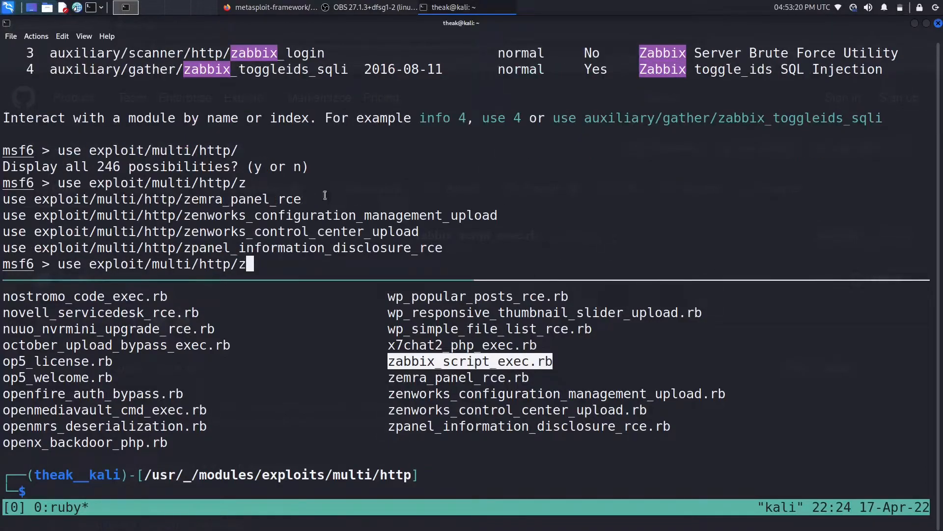
{"action": "mouse_move", "coordinate": [384, 274]}
{"action": "type", "text": "msfconsole -q"}
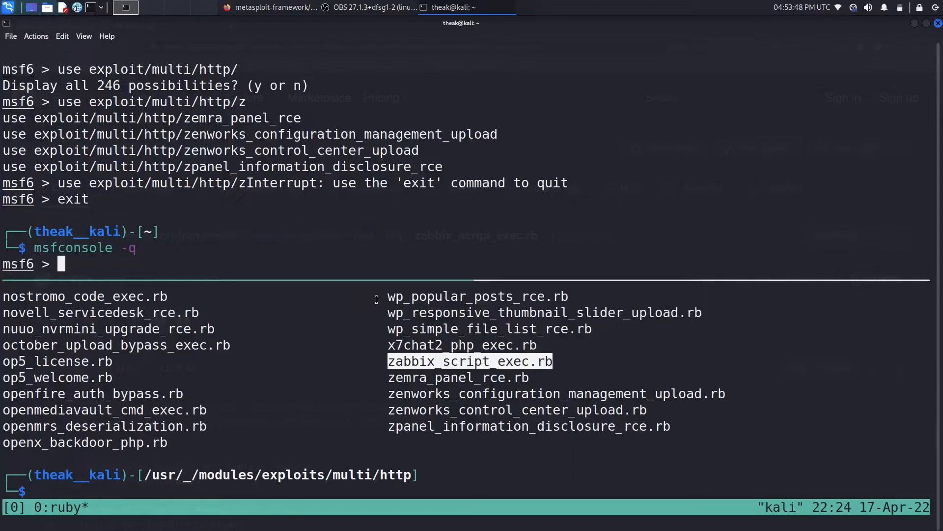
Step: Search zabbix in the relaunched msfconsole, now listing zabbix_script_exec
{"action": "type", "text": "se"}
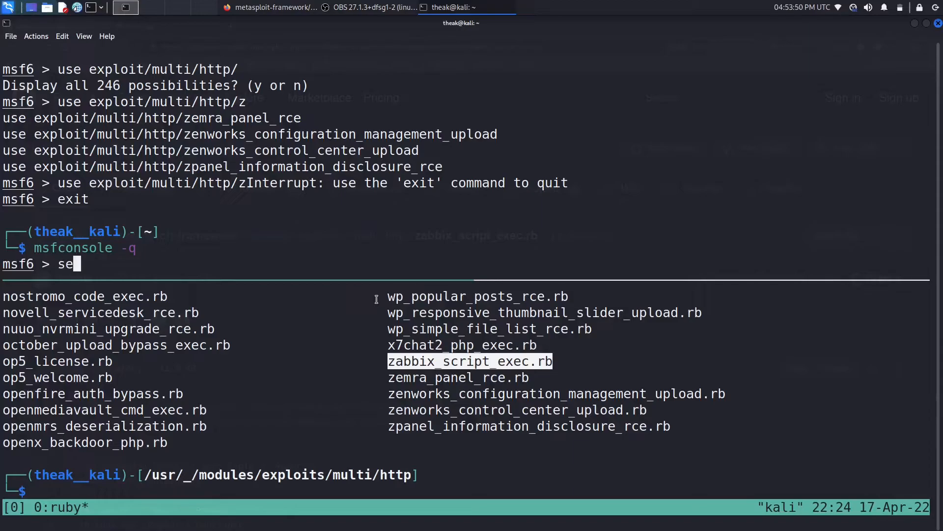
{"action": "type", "text": "arch z"}
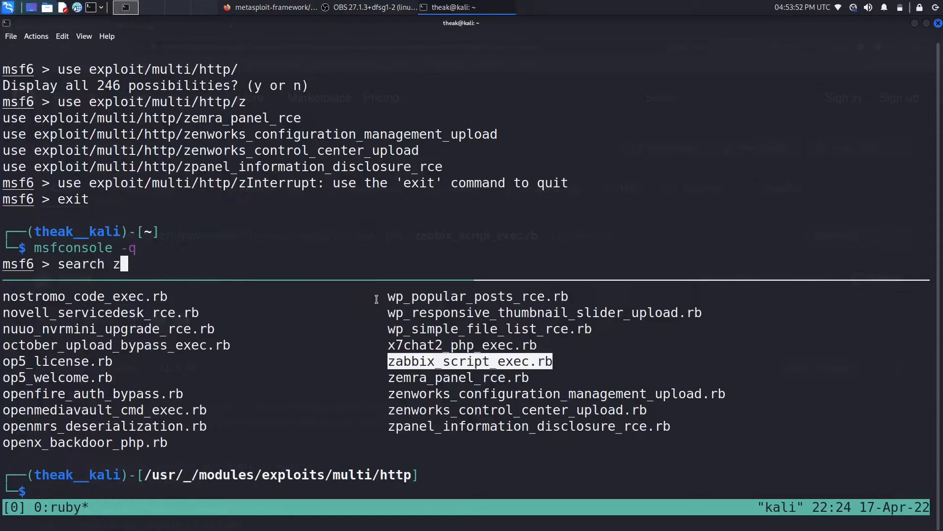
{"action": "type", "text": "a"}
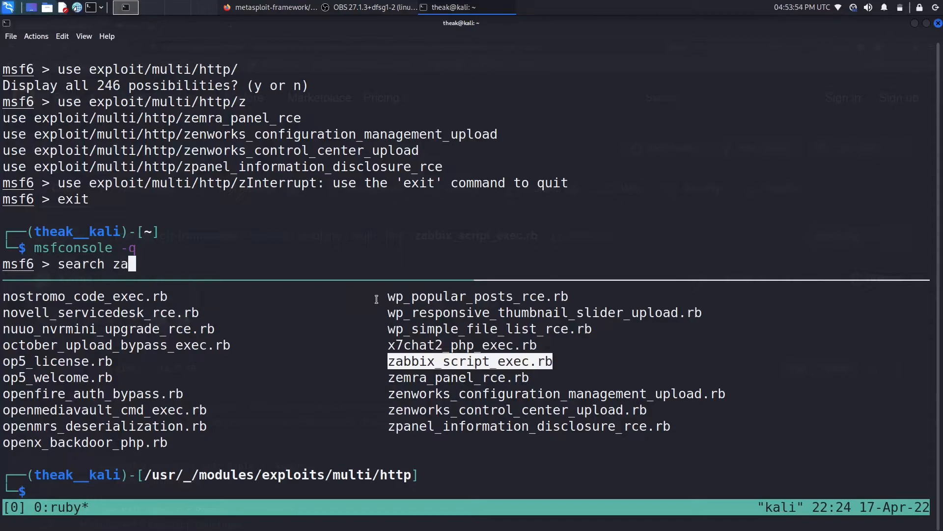
{"action": "key", "text": "Return"}
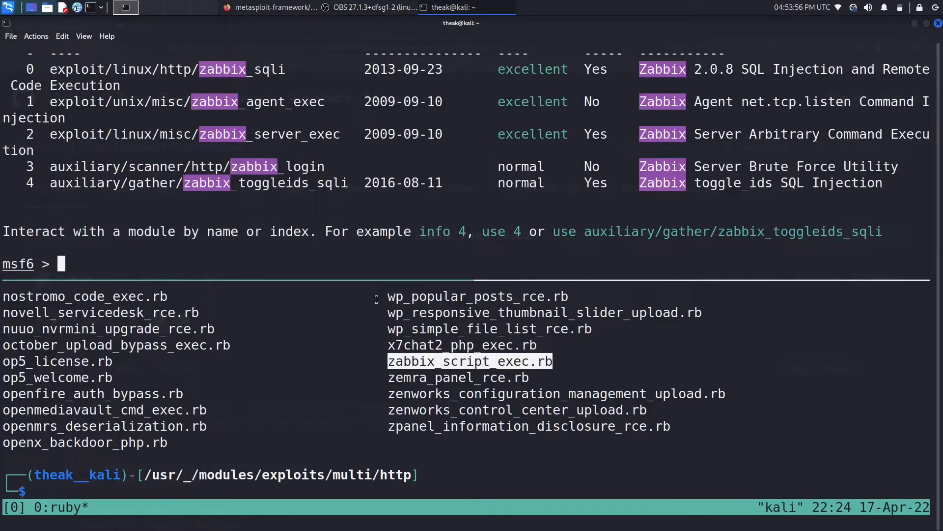
Step: Load exploit/multi/http/zabbix_script_exec and display its options with LHOST, LPORT and Linux Dropper target
{"action": "type", "text": "use"}
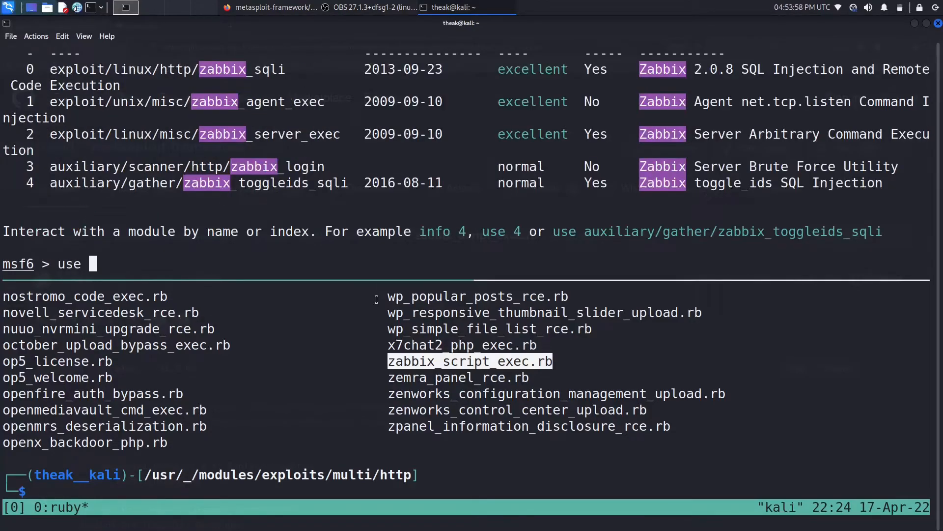
{"action": "type", "text": "exploit/mul"}
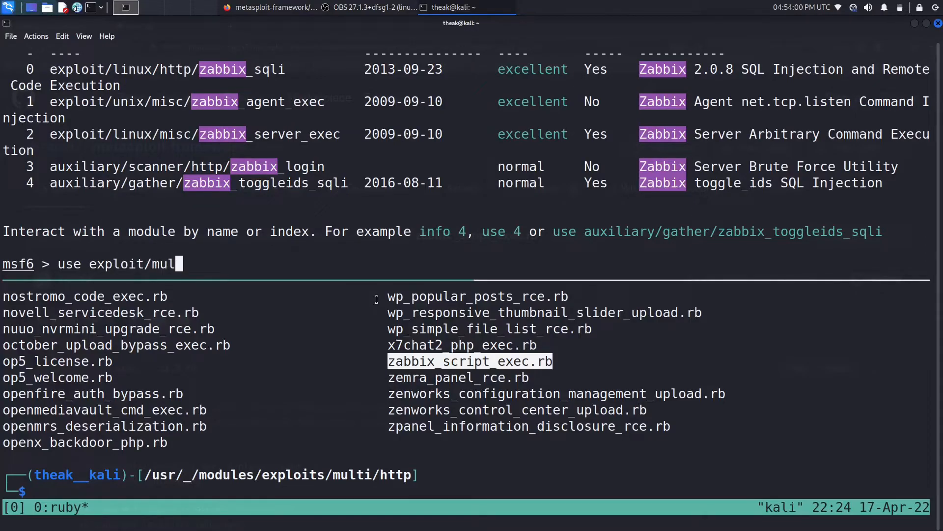
{"action": "type", "text": "ti/htt"}
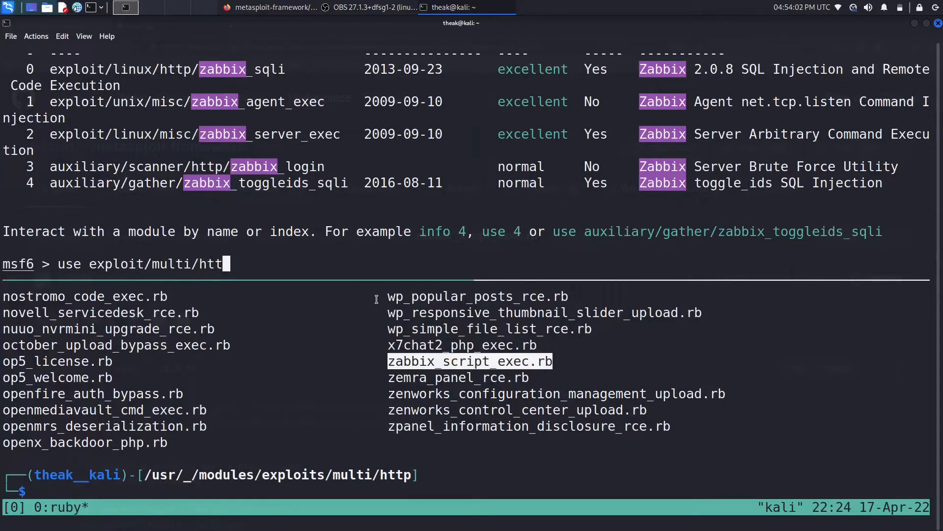
{"action": "type", "text": "zabbix_script_exec"}
{"action": "type", "text": "opt"}
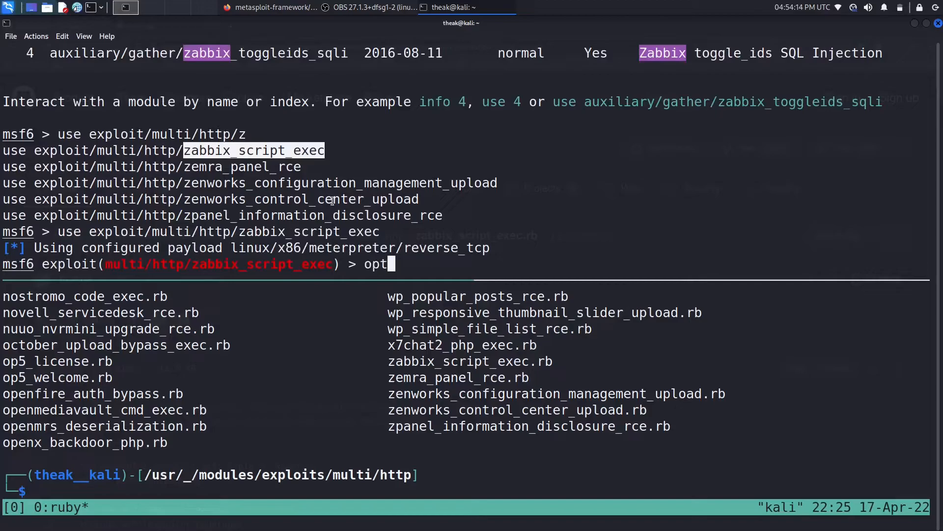
{"action": "key", "text": "Return"}
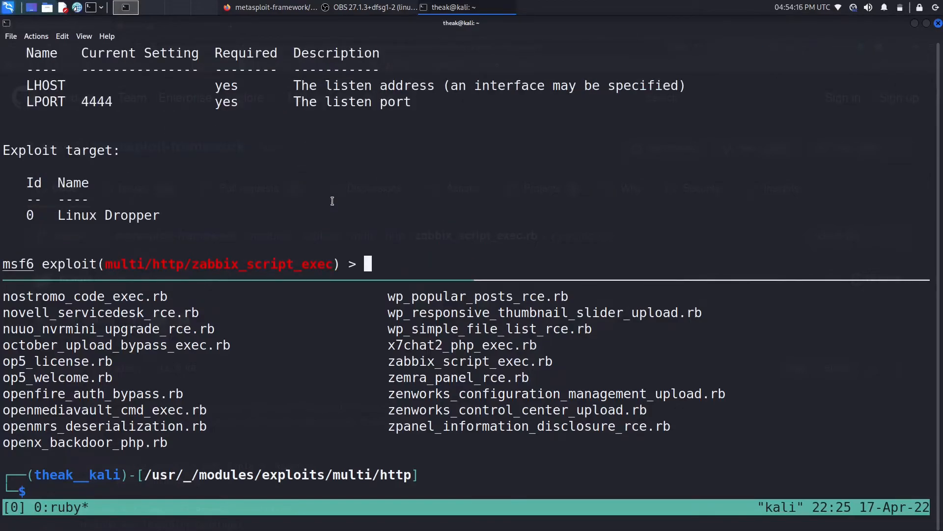